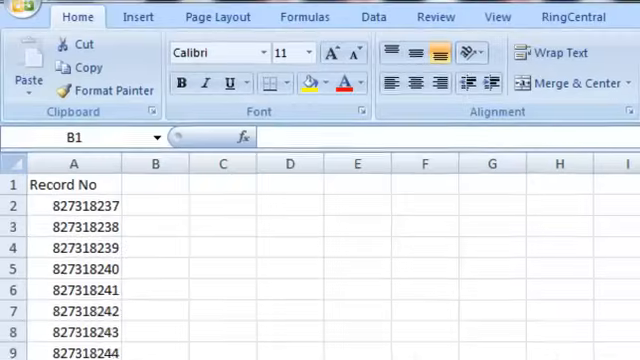
pyautogui.moveTo(360, 263)
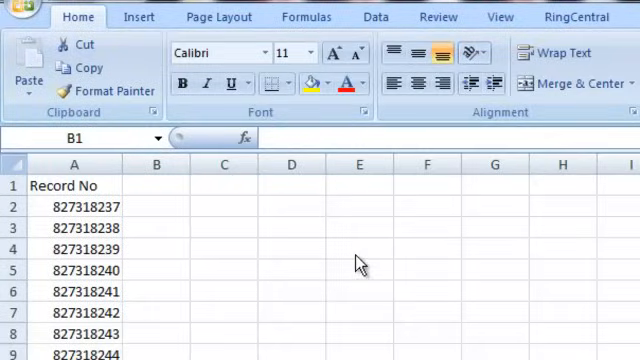
pyautogui.moveTo(313, 199)
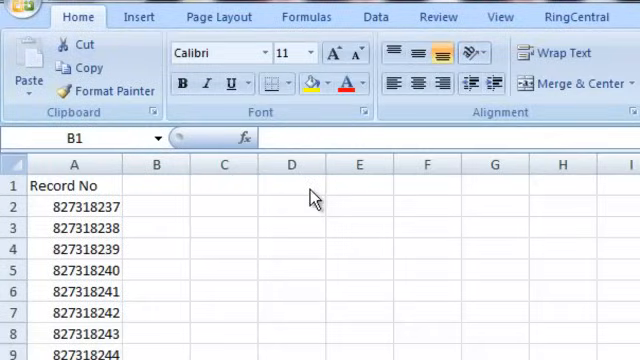
pyautogui.moveTo(310, 197)
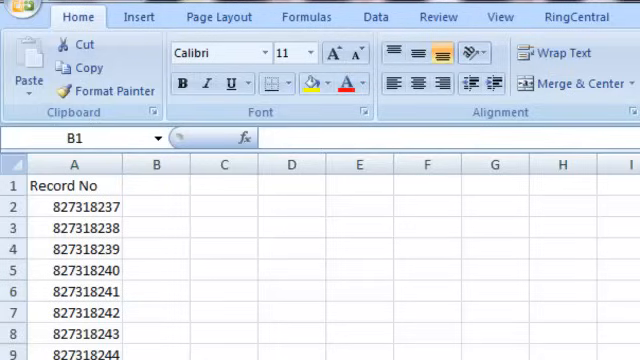
pyautogui.moveTo(216, 105)
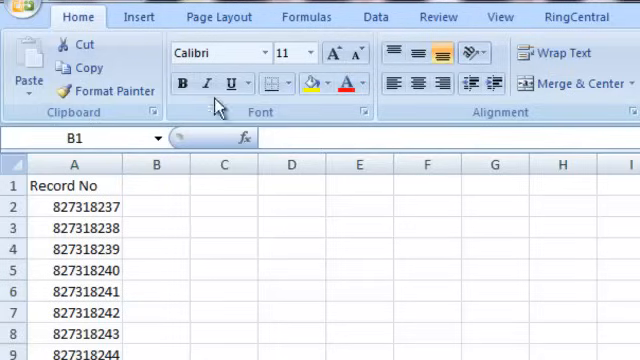
# Step: Head column B 'Random' and enter =RAND() in B2
pyautogui.click(155, 185)
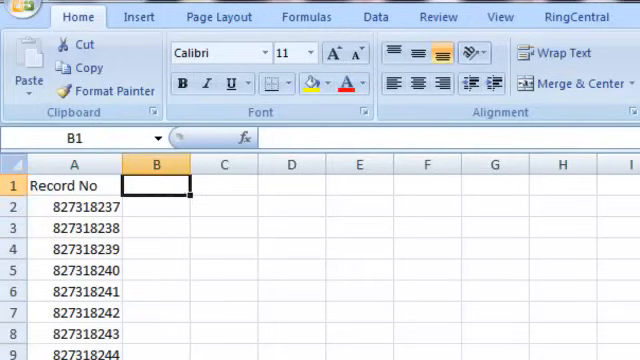
pyautogui.write('R')
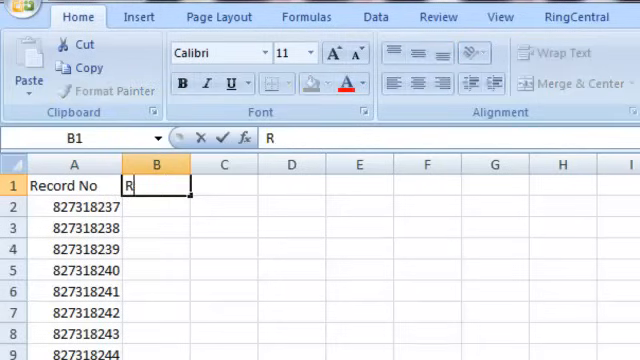
pyautogui.write('andom')
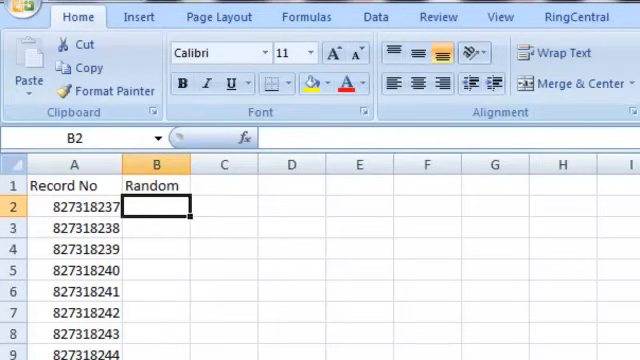
pyautogui.write('=rand(')
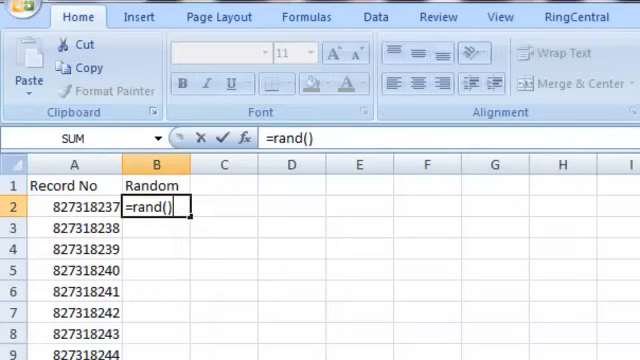
pyautogui.press('Return')
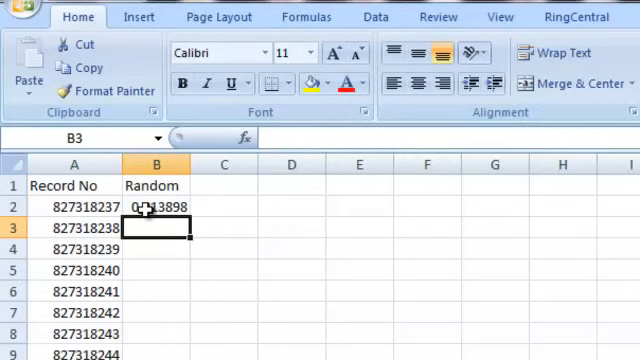
# Step: Fill the =RAND() formula from B2 down through all record rows
pyautogui.click(153, 207)
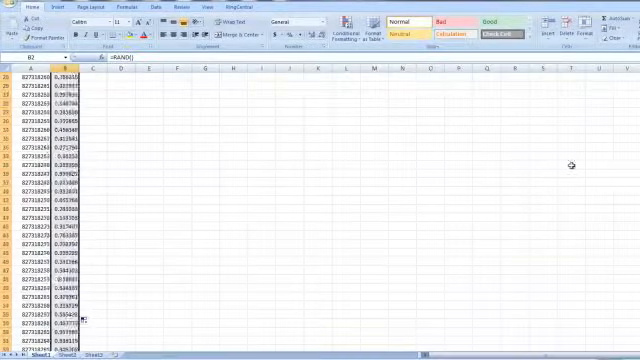
pyautogui.scroll(-3)
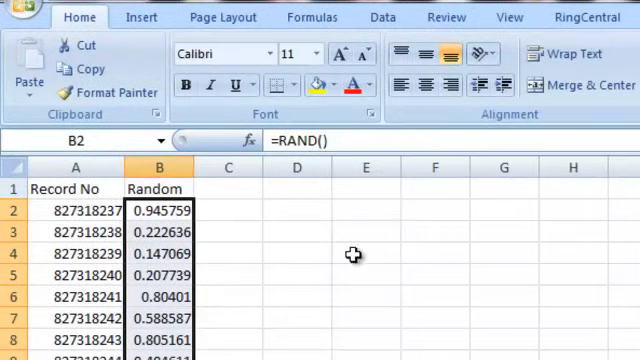
# Step: Paste the Random column back as plain values and confirm B2 holds a fixed number
pyautogui.click(159, 189)
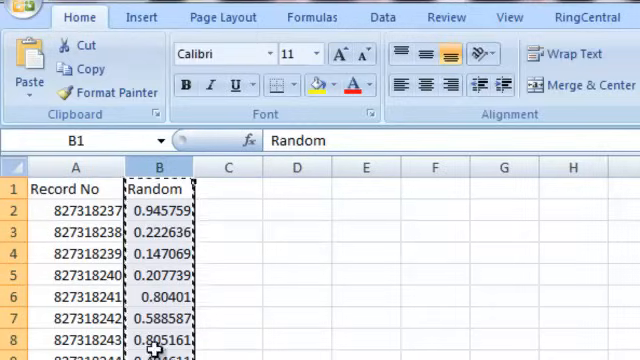
pyautogui.click(25, 75)
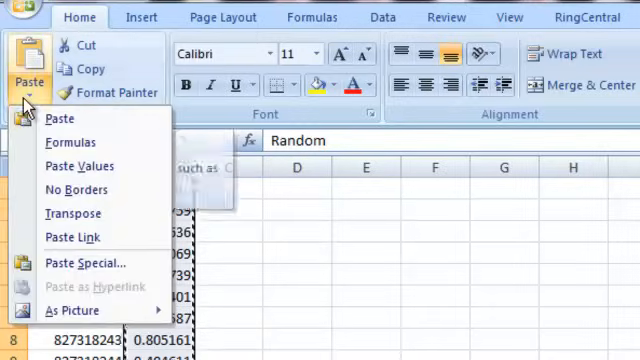
pyautogui.moveTo(75, 166)
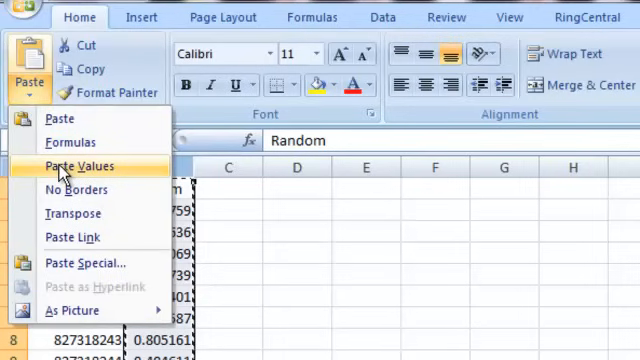
pyautogui.click(78, 166)
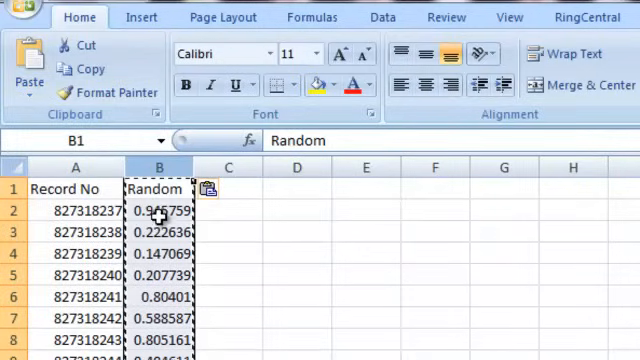
pyautogui.click(158, 211)
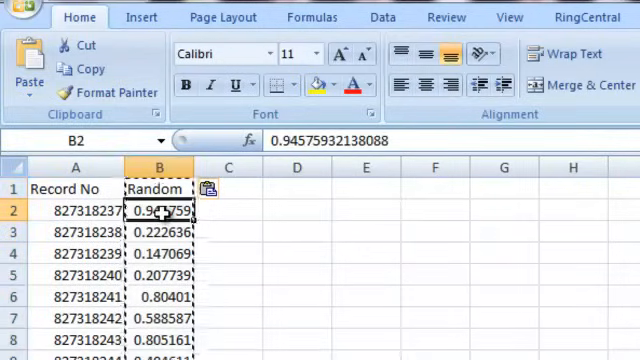
pyautogui.moveTo(207, 237)
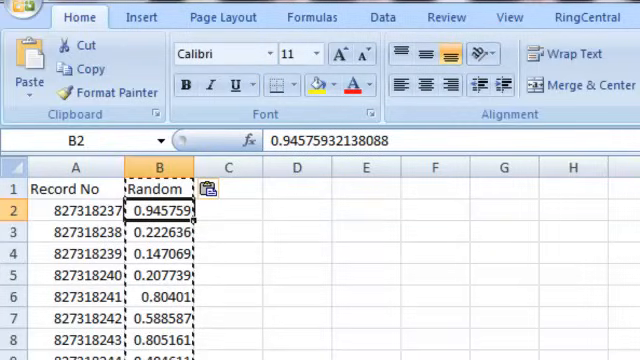
pyautogui.moveTo(198, 258)
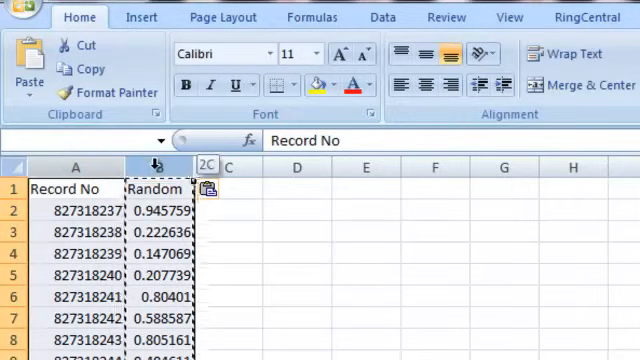
# Step: Open Sort on columns A:B and choose Random as the sort key
pyautogui.click(74, 188)
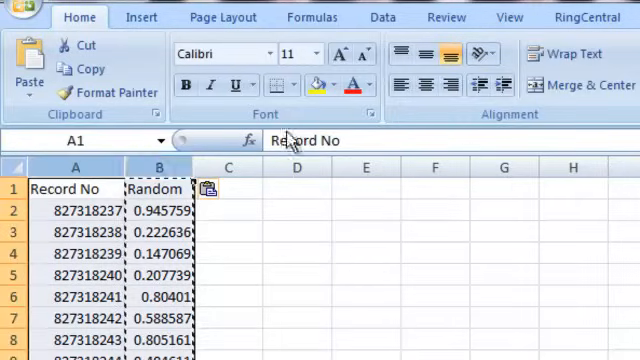
pyautogui.click(382, 17)
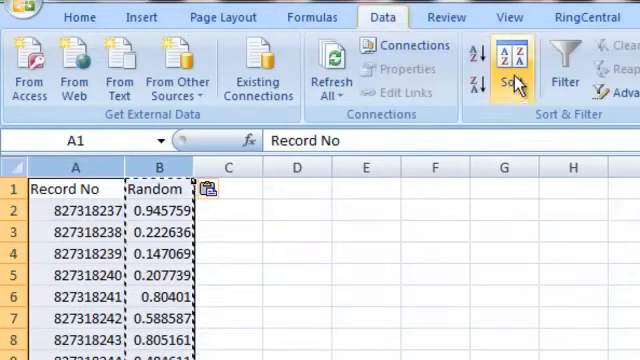
pyautogui.click(505, 70)
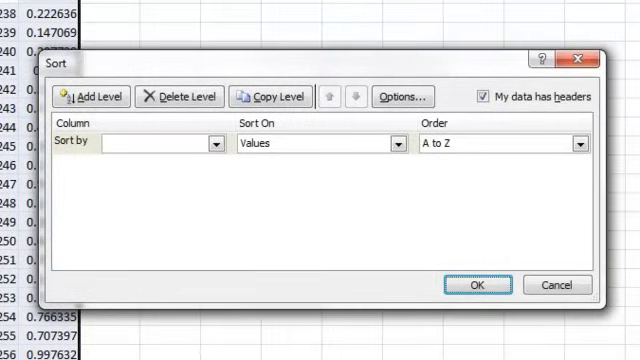
pyautogui.moveTo(335, 127)
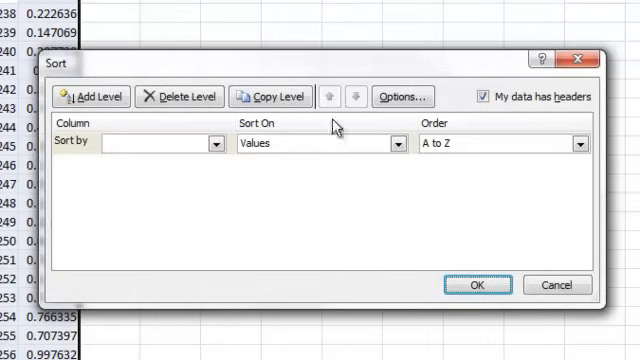
pyautogui.click(213, 144)
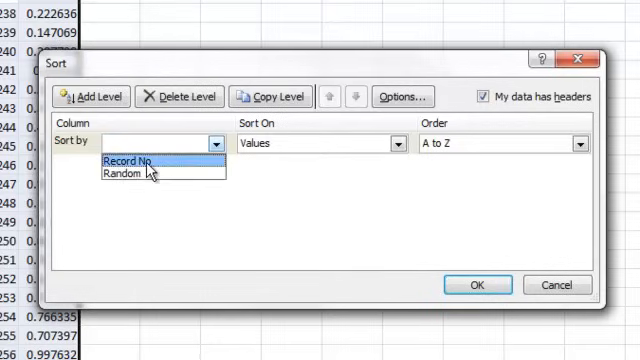
pyautogui.click(128, 175)
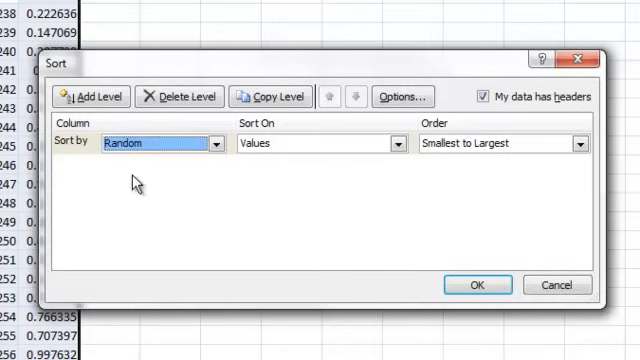
pyautogui.moveTo(96, 270)
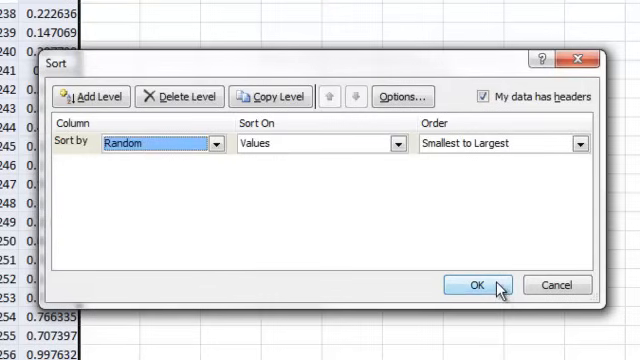
# Step: Apply the Smallest to Largest sort by Random and scroll to review the reordered records
pyautogui.click(475, 285)
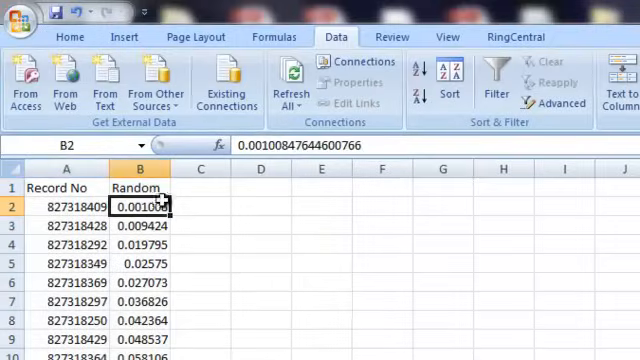
pyautogui.scroll(-3)
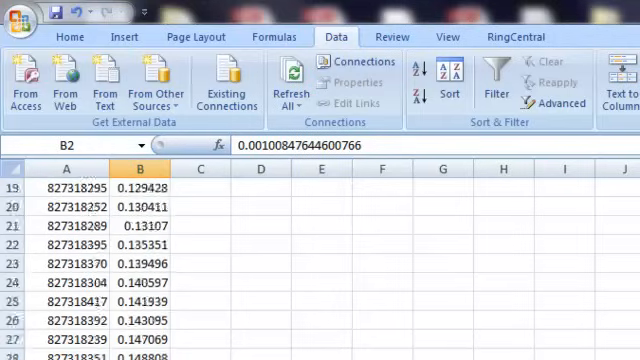
pyautogui.scroll(3)
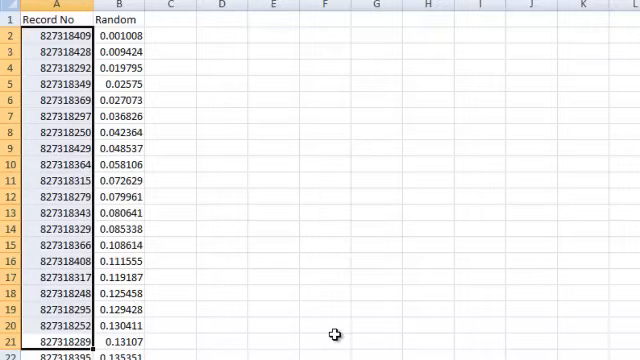
pyautogui.moveTo(334, 334)
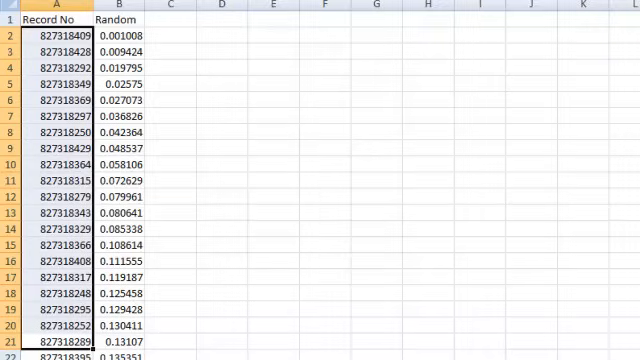